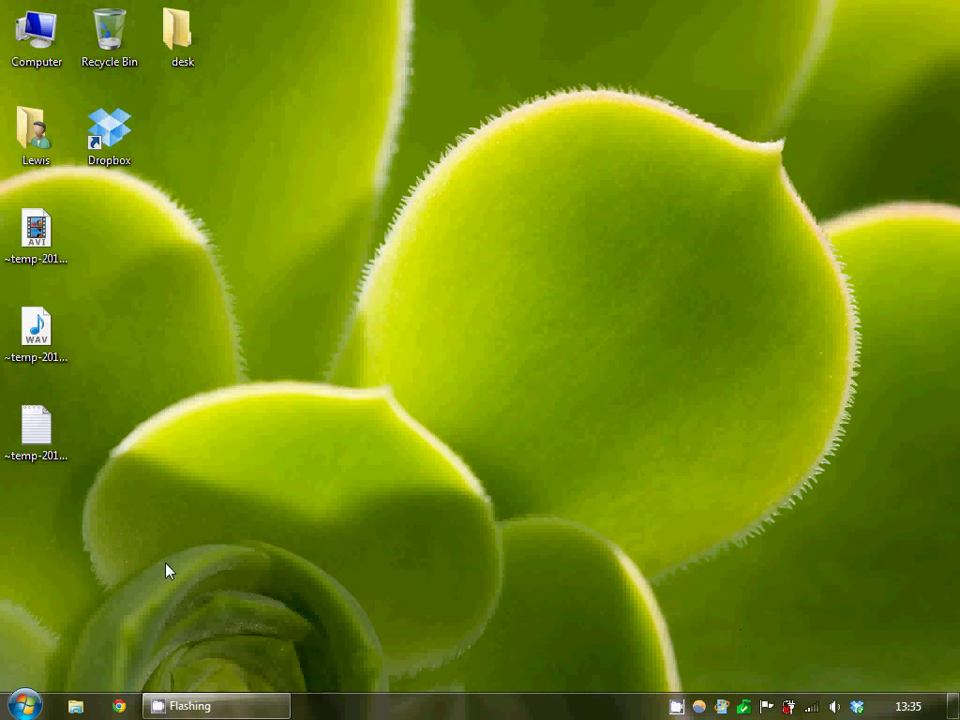
mouse_move(183, 567)
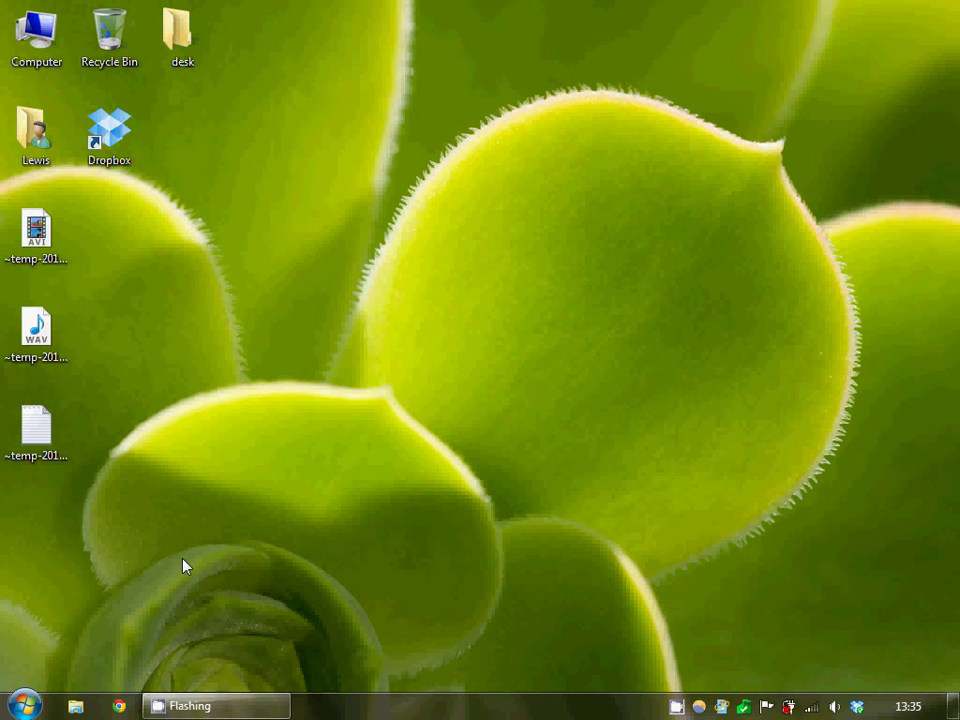
mouse_move(220, 560)
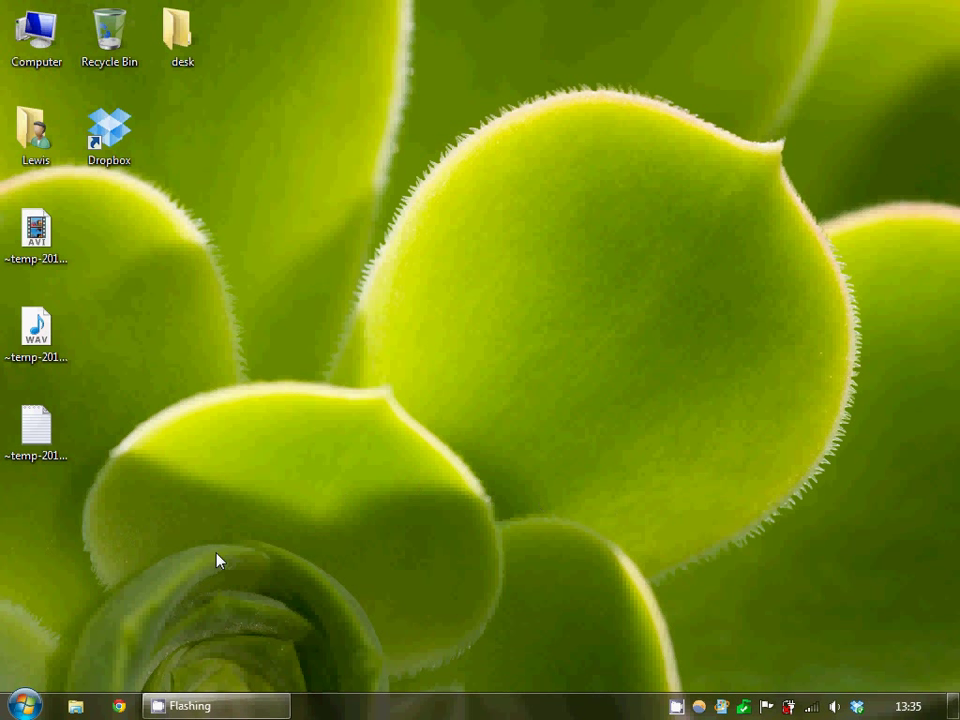
Step: Go from Start through Network and Sharing Center to adapter settings and open Local Area Connection's menu
click(22, 705)
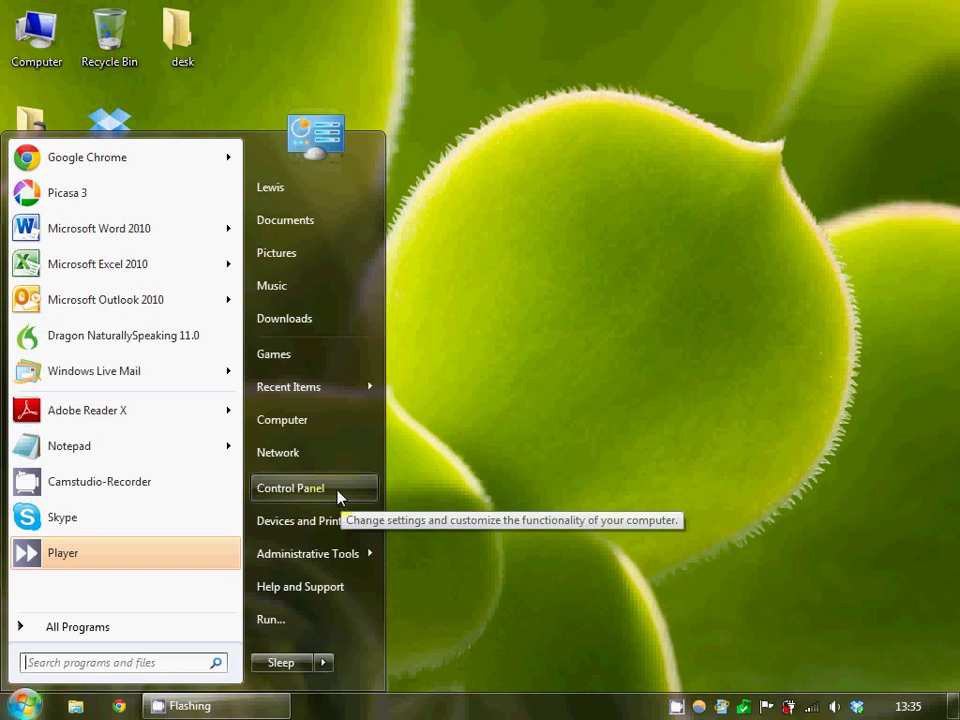
click(290, 487)
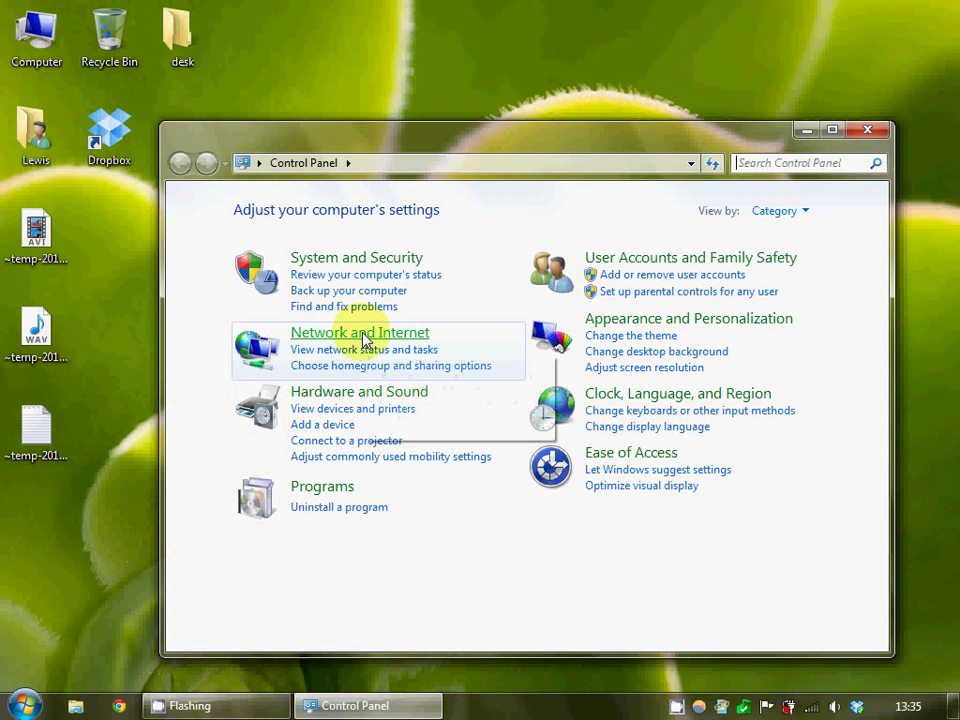
click(359, 332)
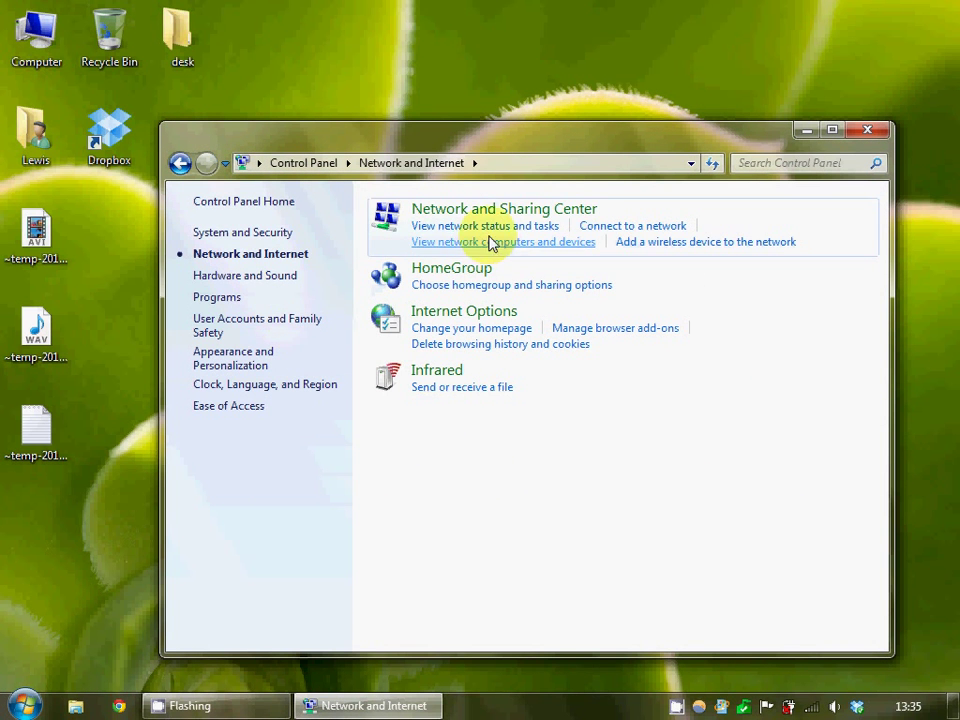
click(503, 208)
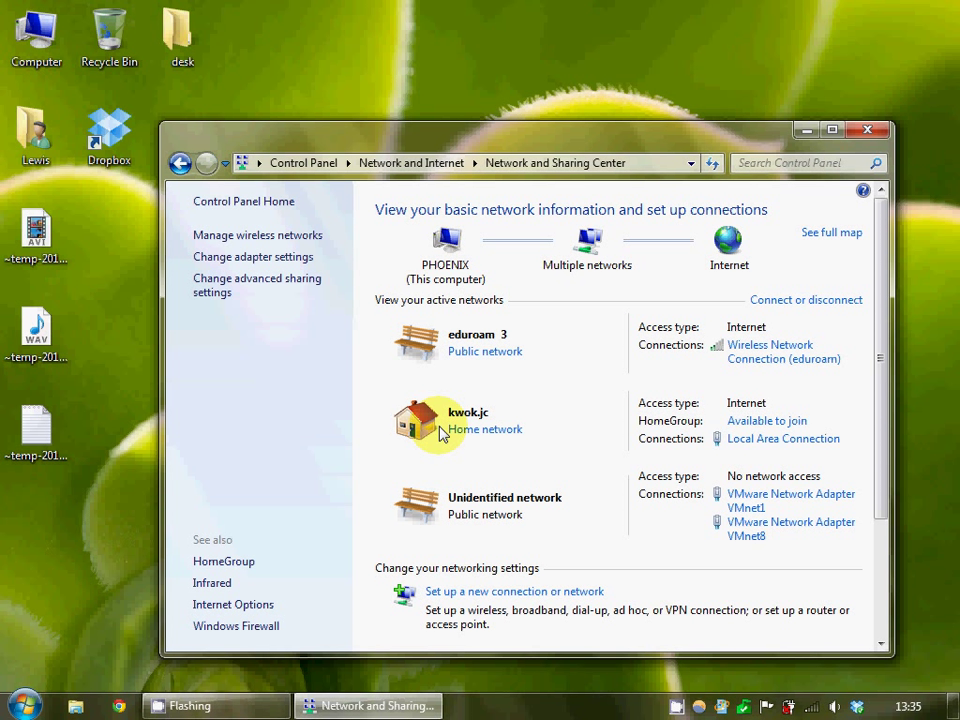
mouse_move(465, 397)
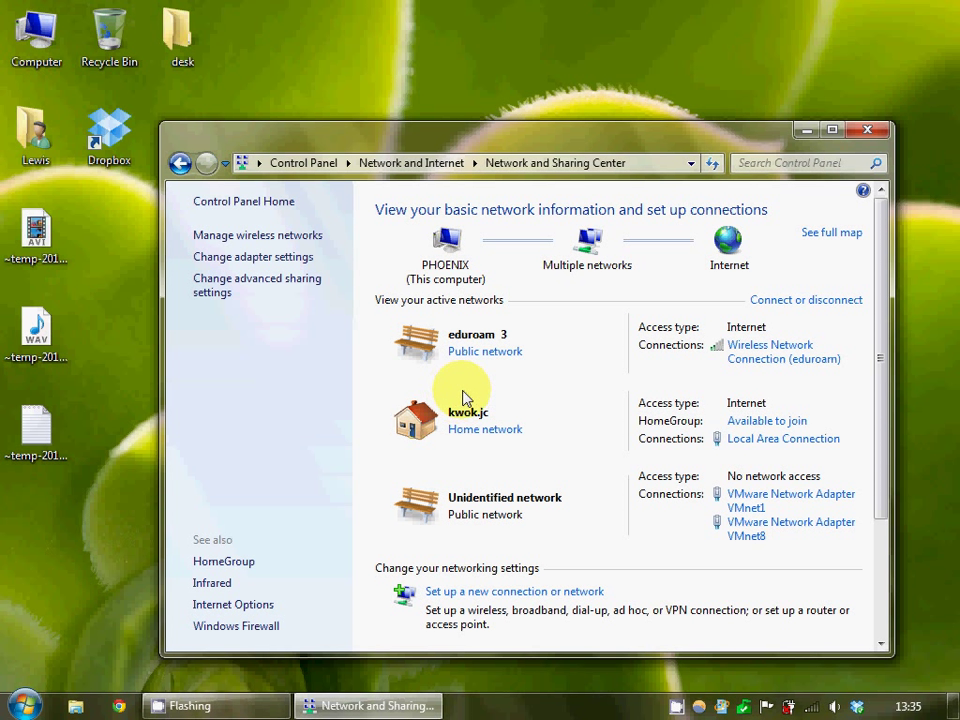
mouse_move(463, 397)
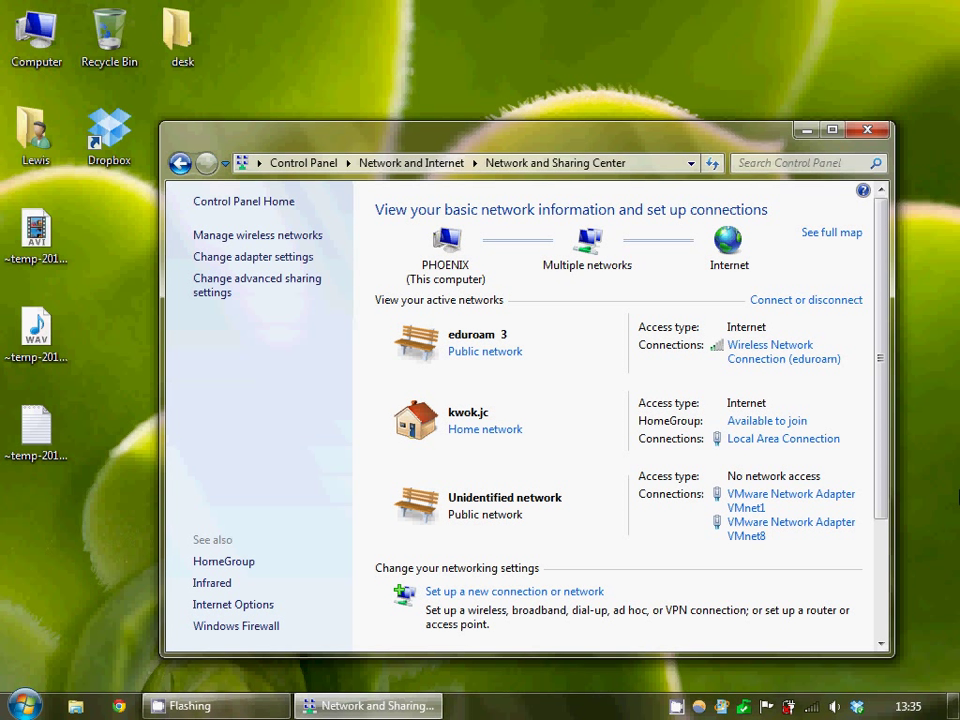
mouse_move(475, 385)
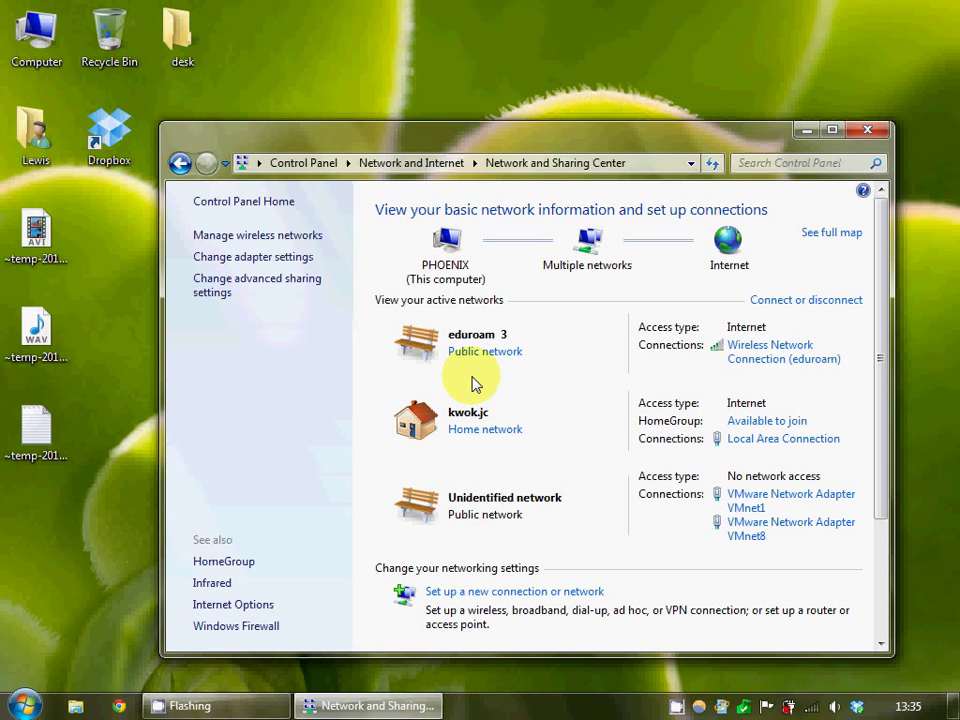
mouse_move(253, 257)
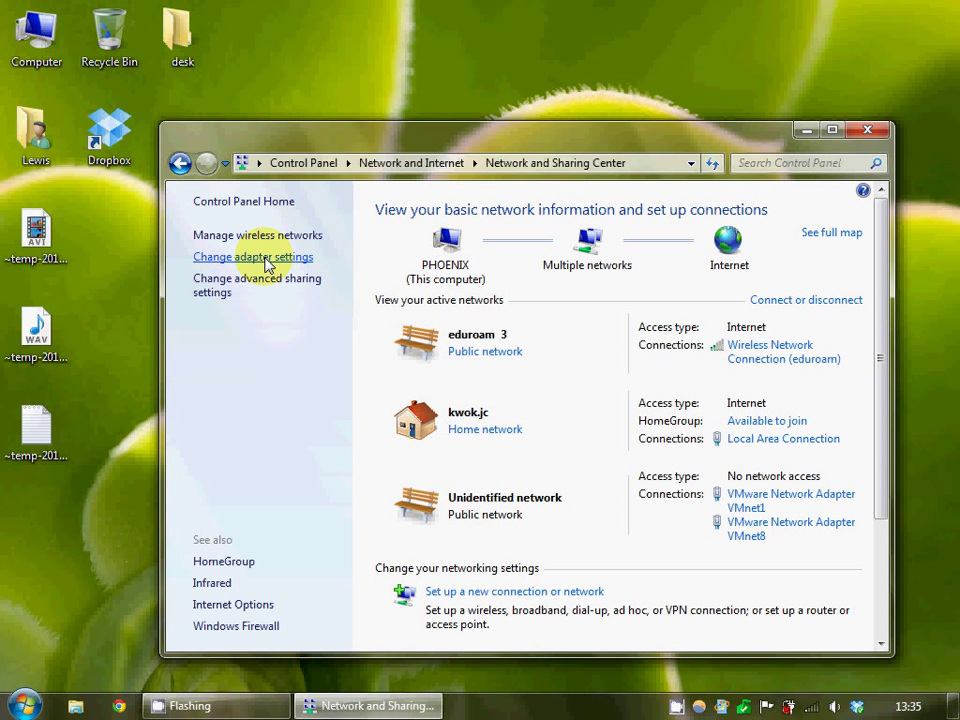
click(252, 257)
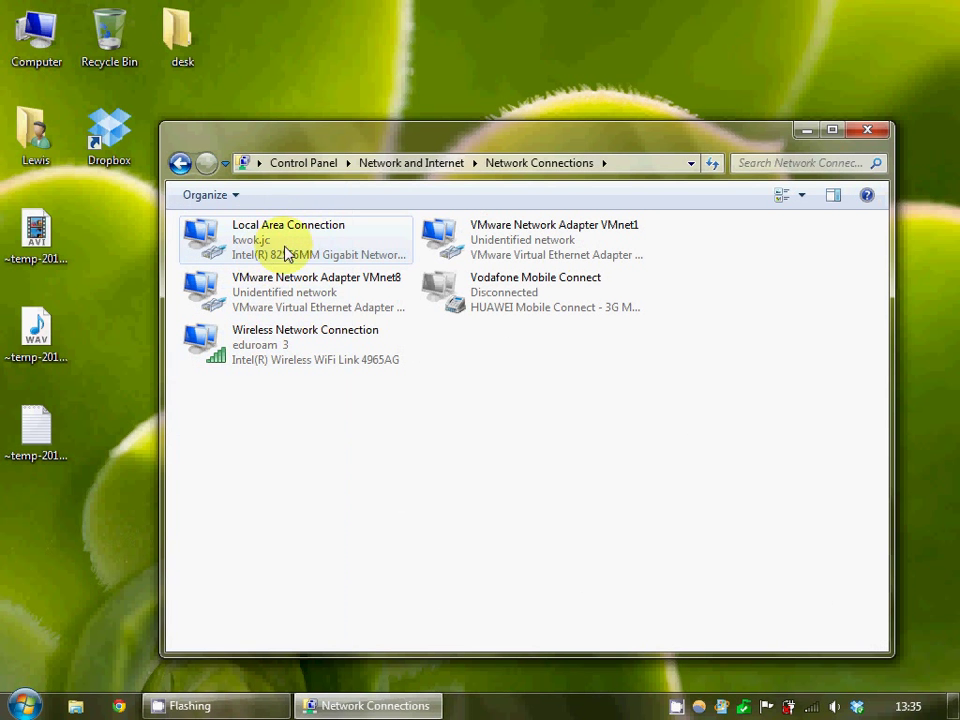
right_click(290, 240)
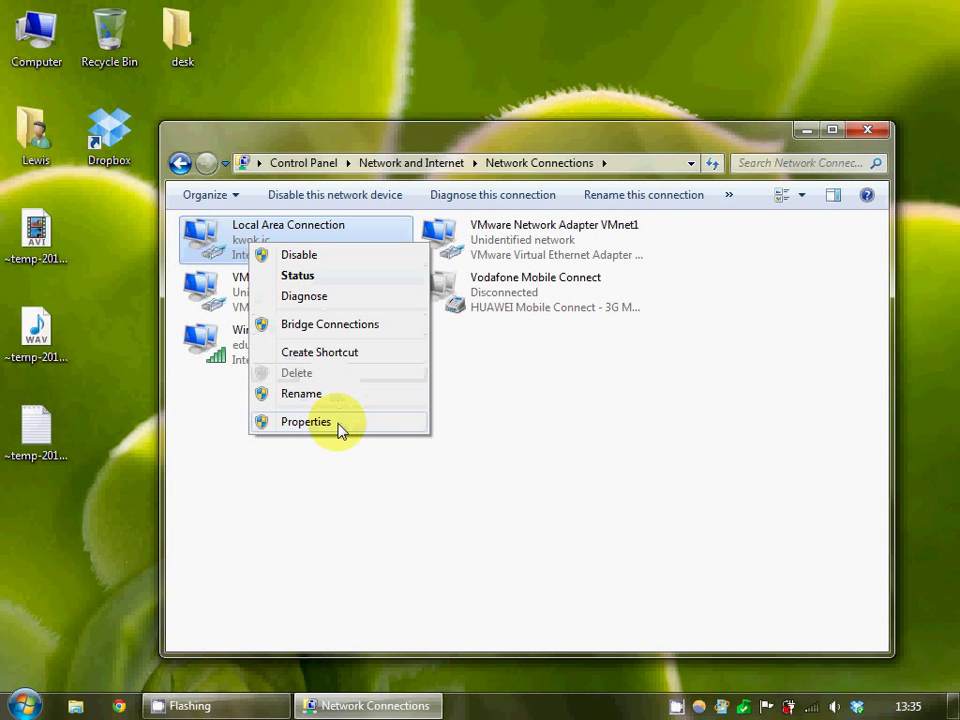
Step: In Local Area Connection Properties, share its internet with the Wireless Network Connection and apply
click(306, 421)
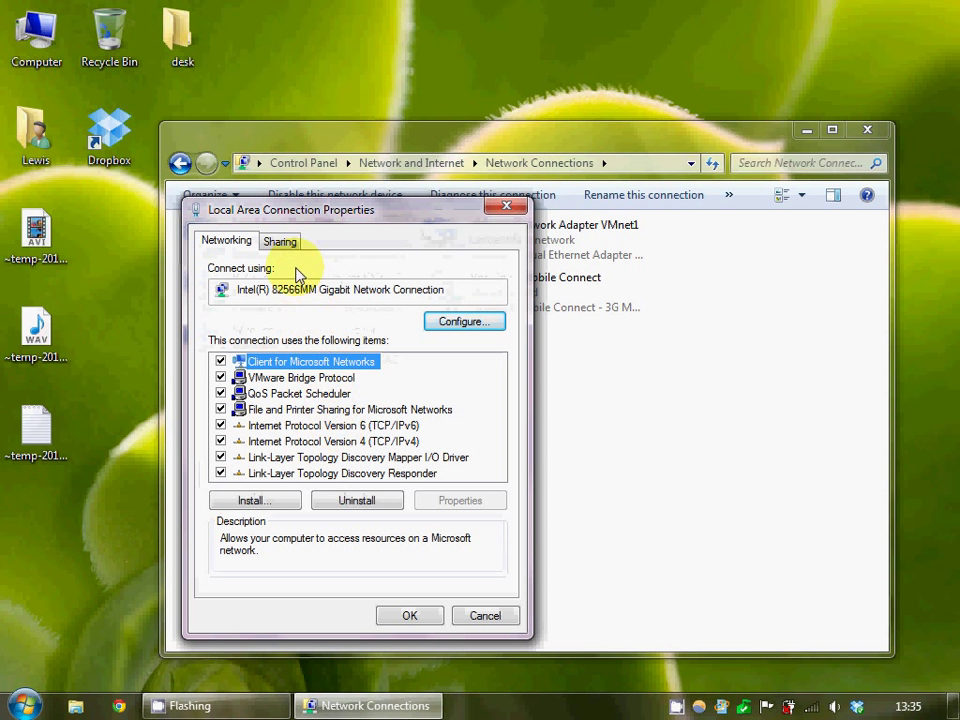
click(280, 241)
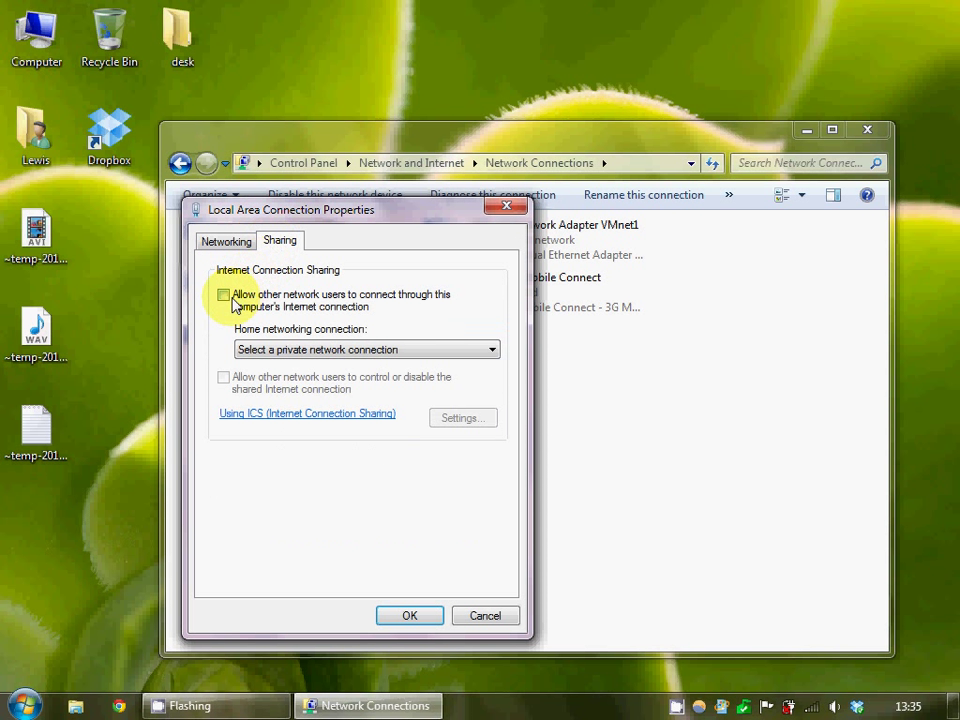
click(224, 294)
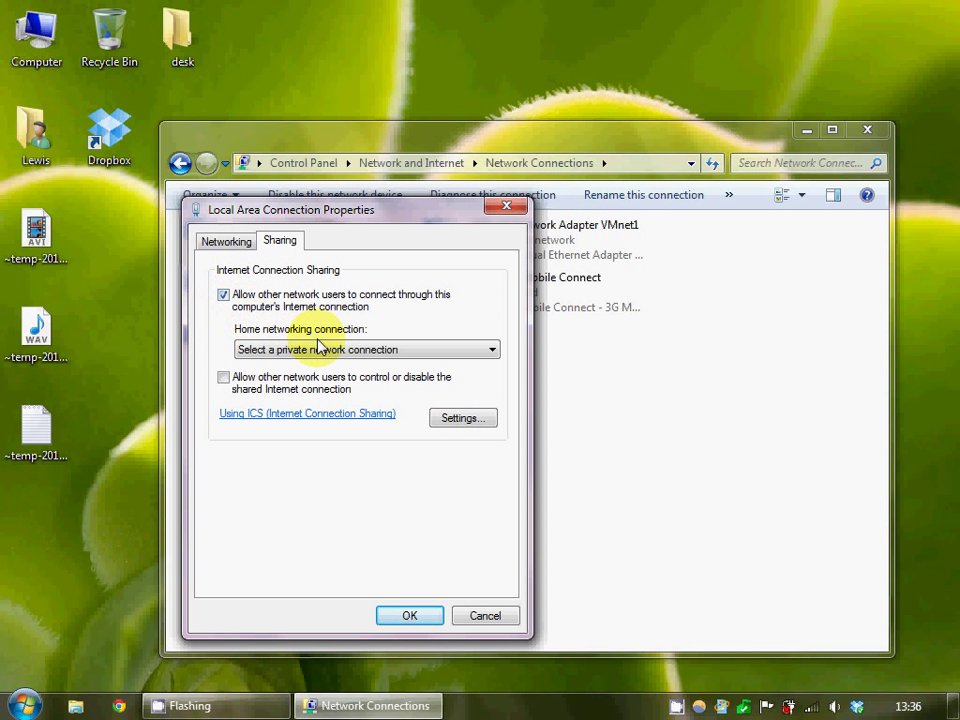
click(490, 349)
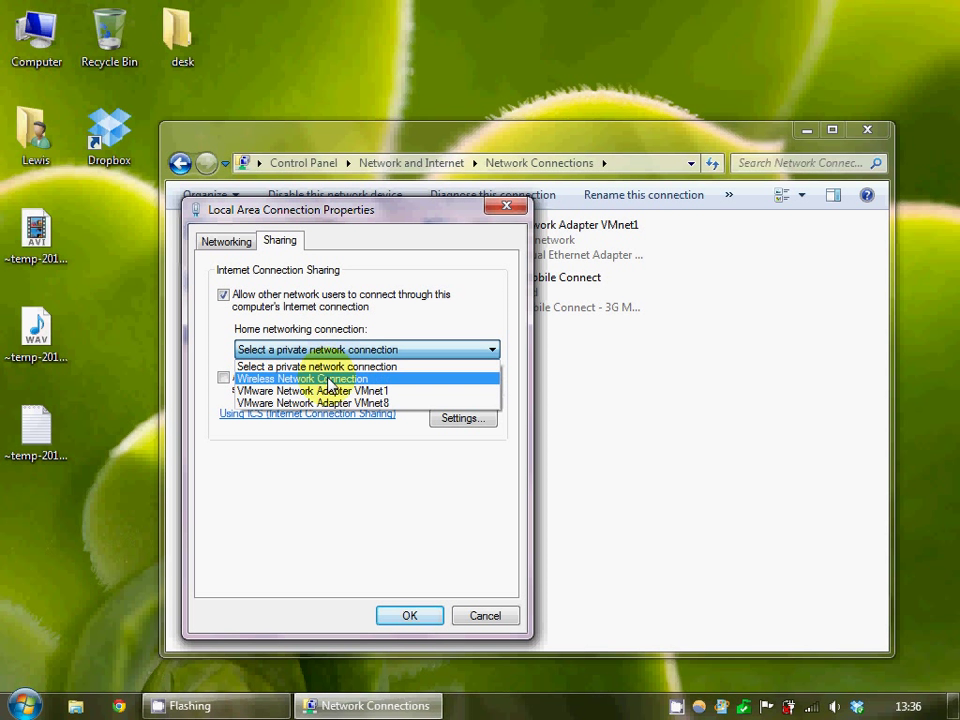
click(301, 378)
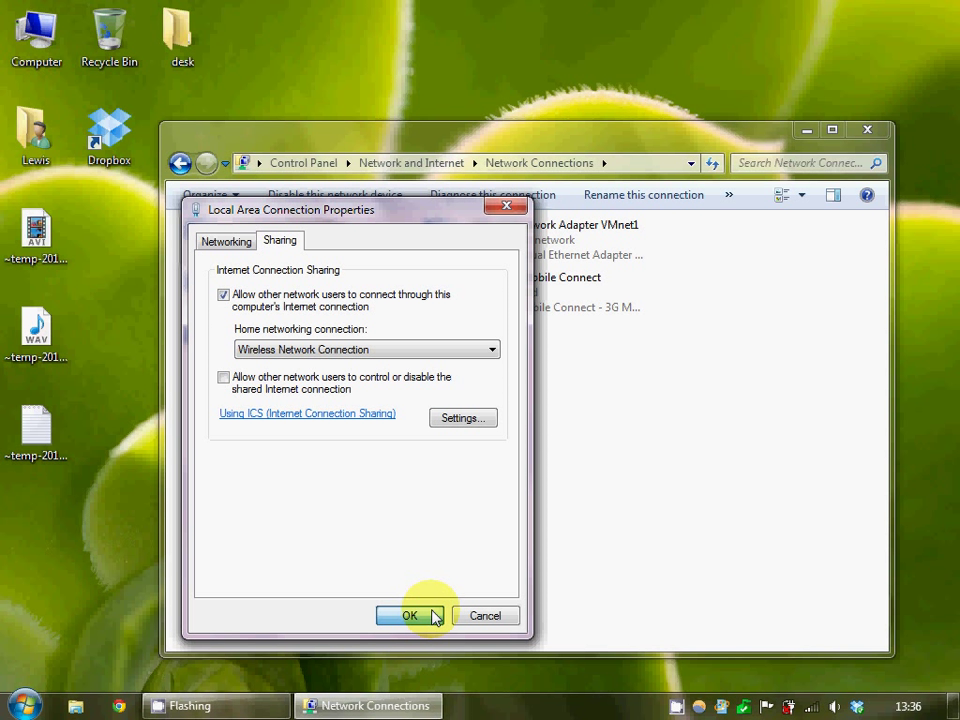
click(406, 615)
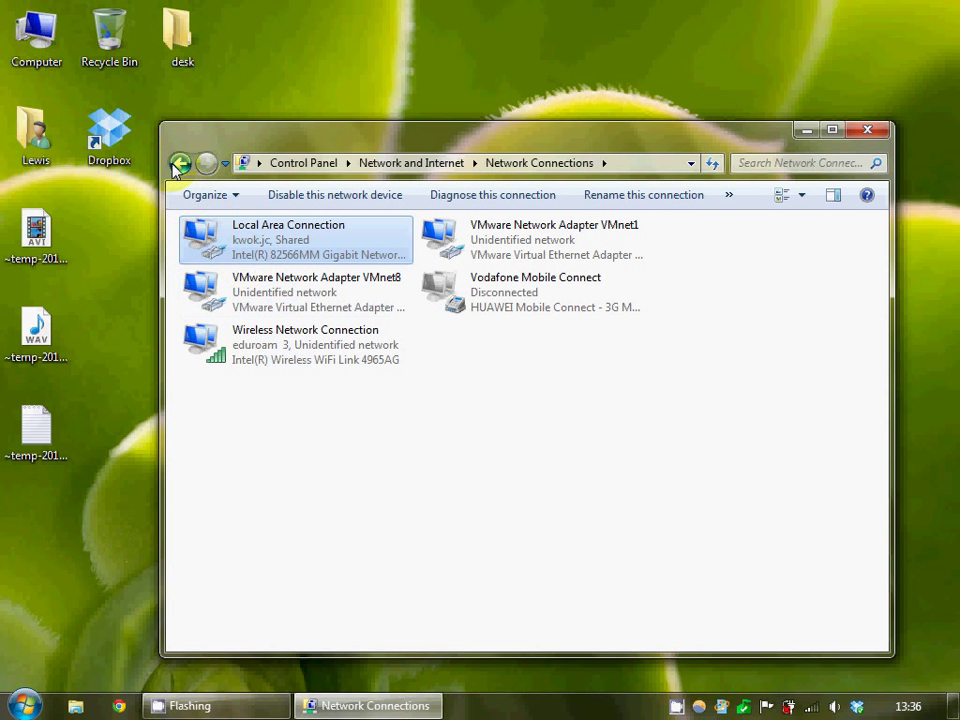
mouse_move(181, 163)
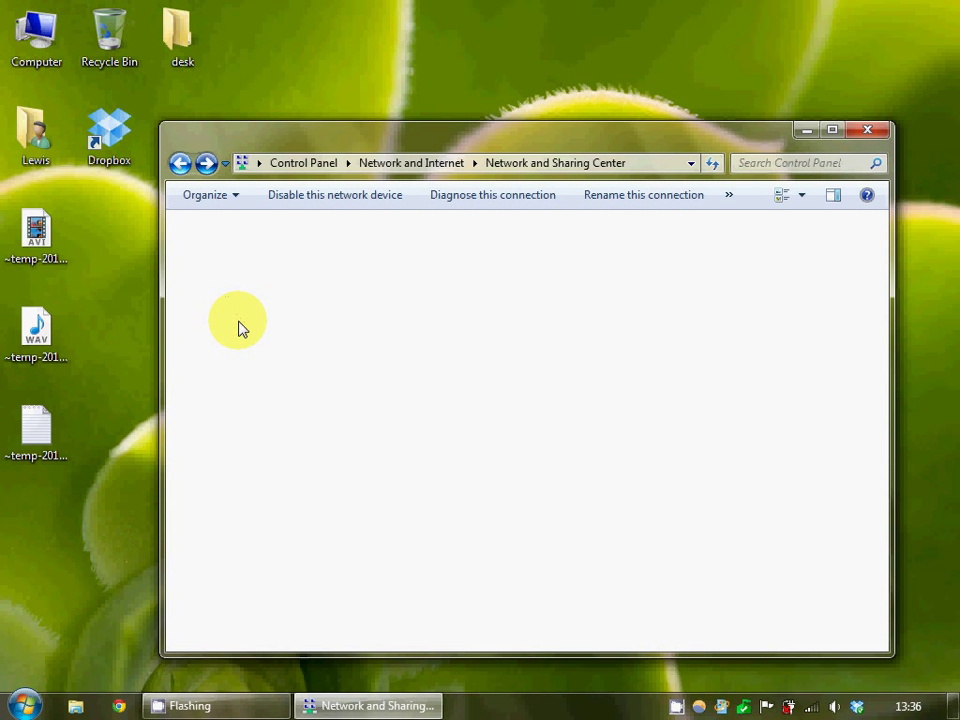
mouse_move(540, 262)
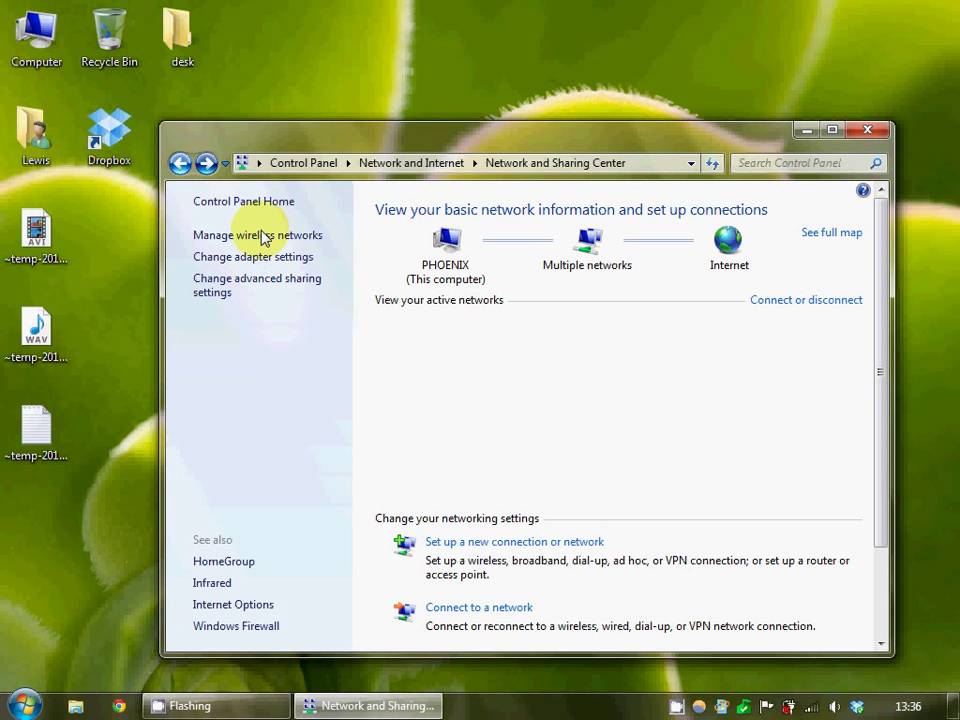
Step: Open Manage wireless networks from Network and Sharing Center
click(257, 234)
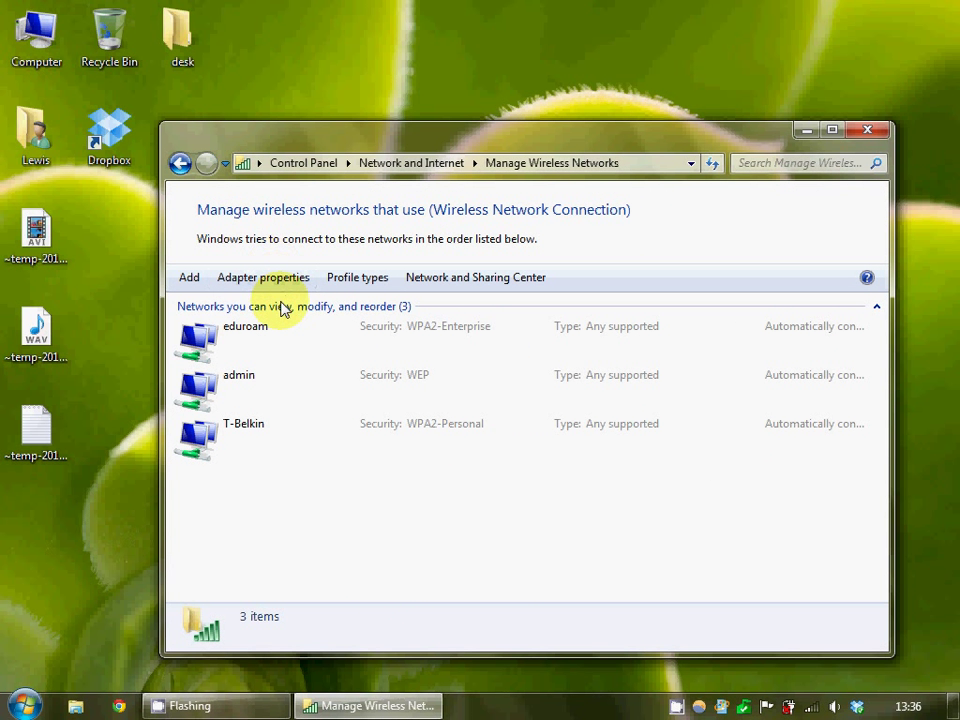
Step: Add a new ad hoc network with No authentication (Open) security
click(188, 277)
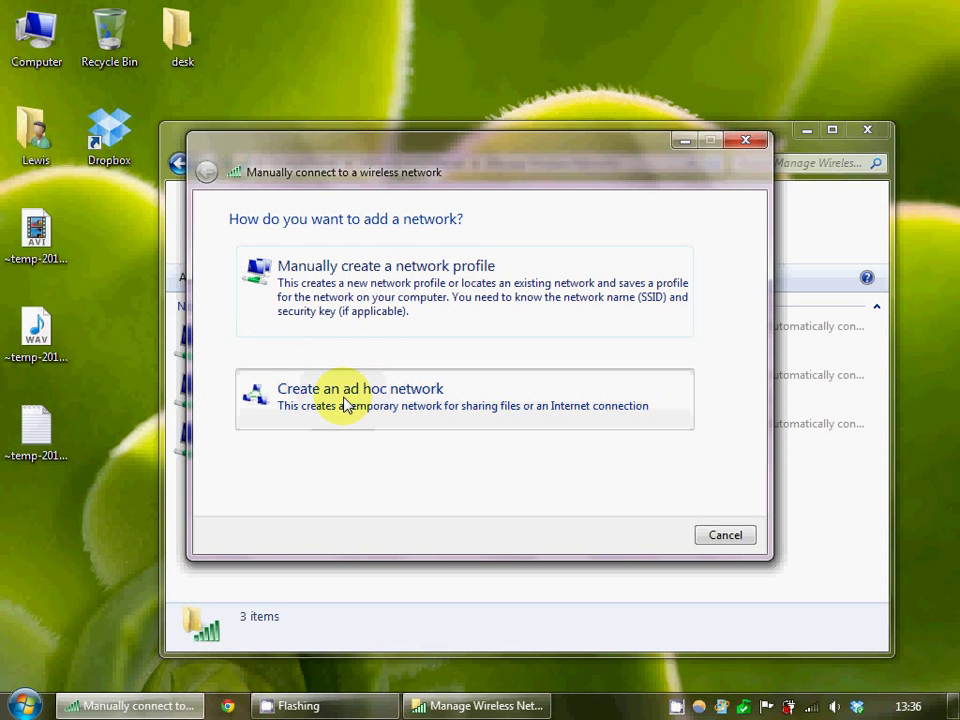
click(386, 265)
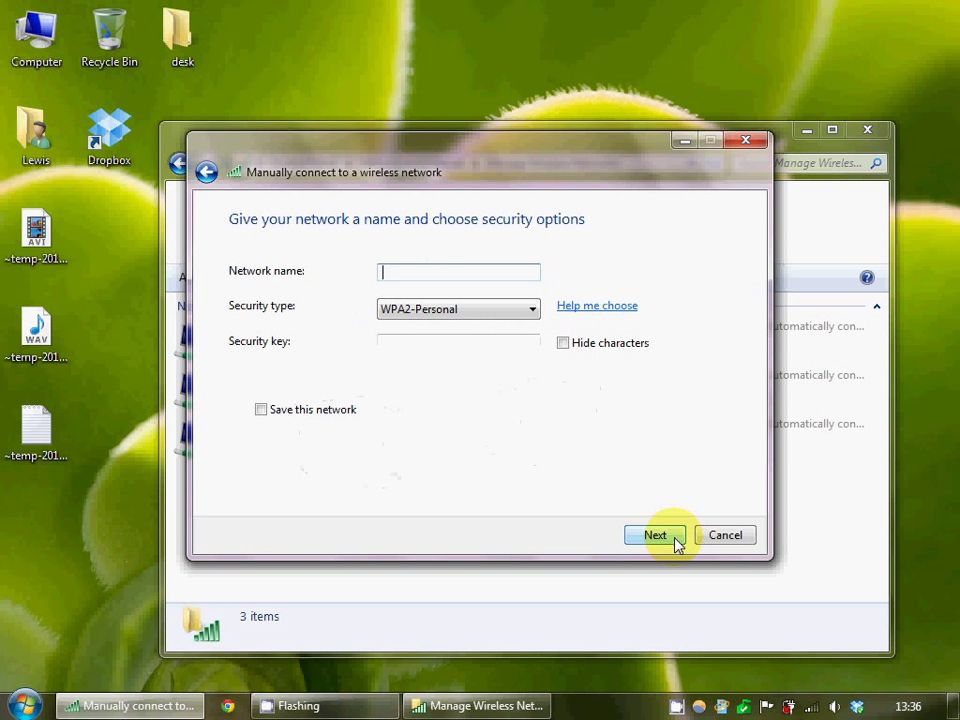
click(458, 308)
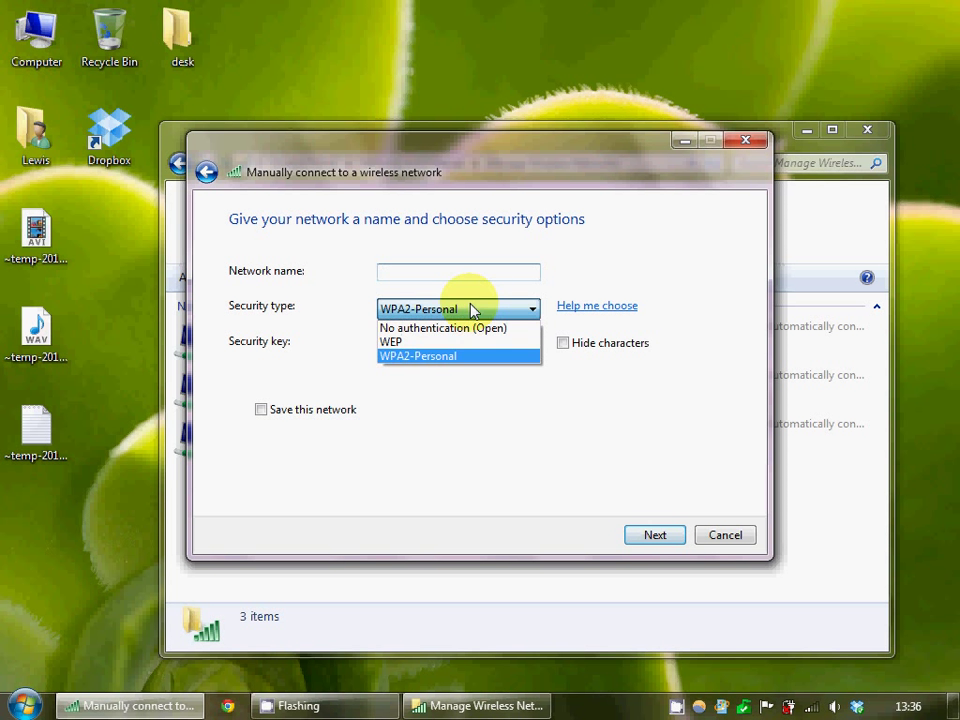
click(442, 328)
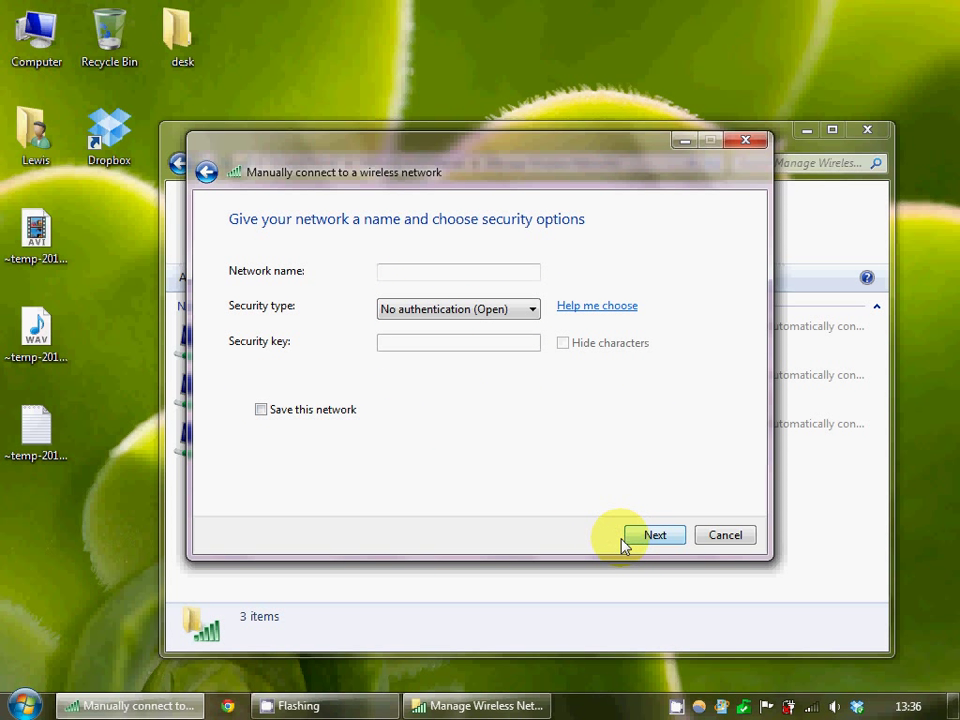
mouse_move(280, 415)
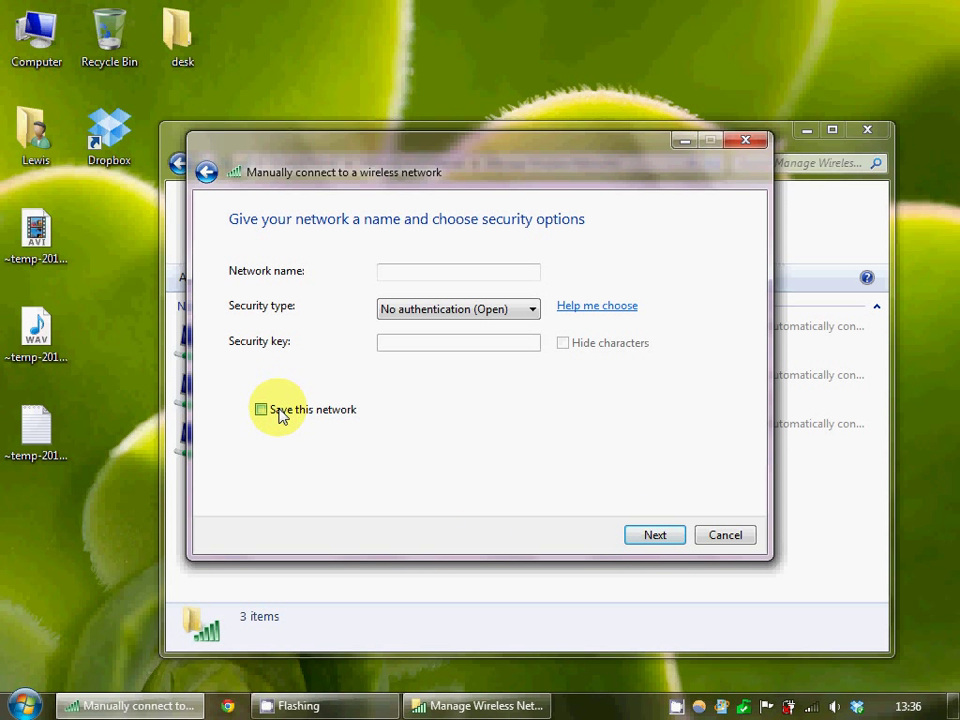
Step: Name the network 'wifi me', mark it saved, and finish the wizard
click(654, 535)
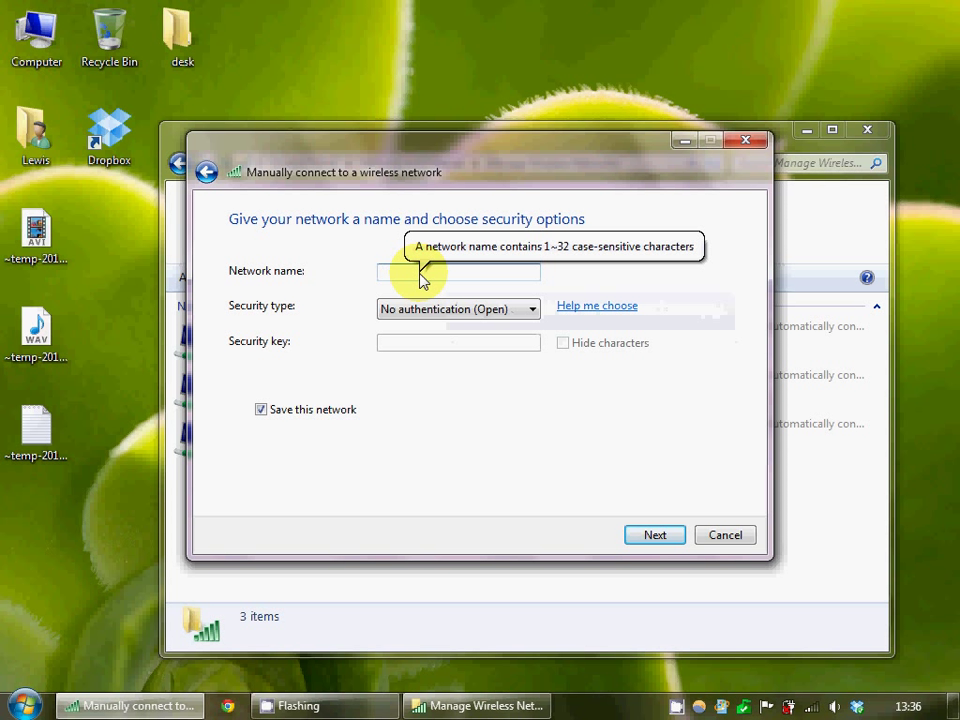
text(wifi)
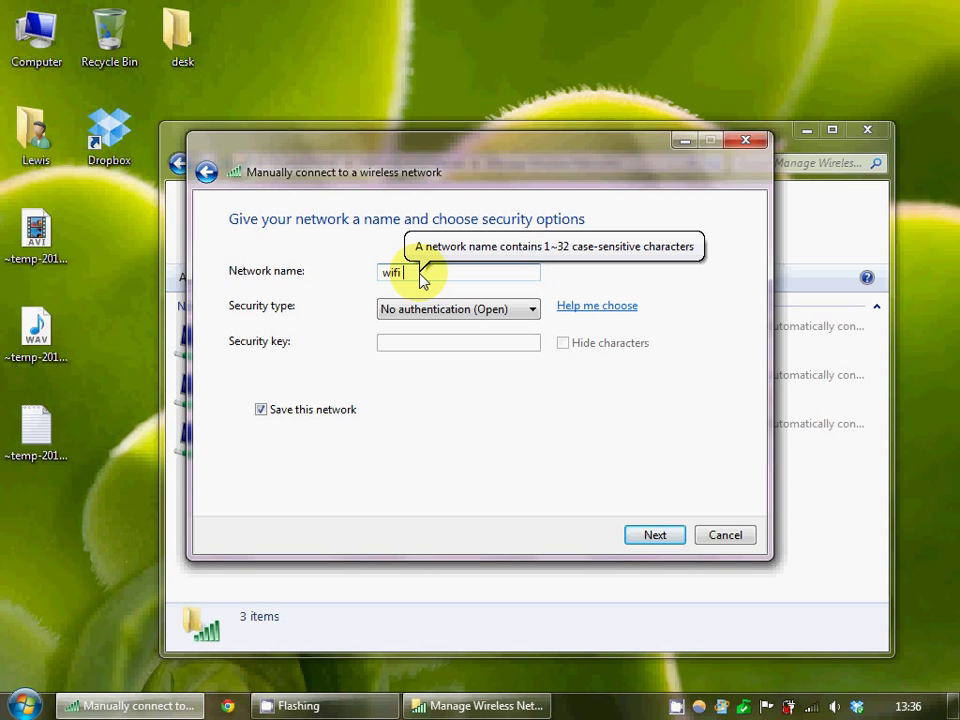
text(me)
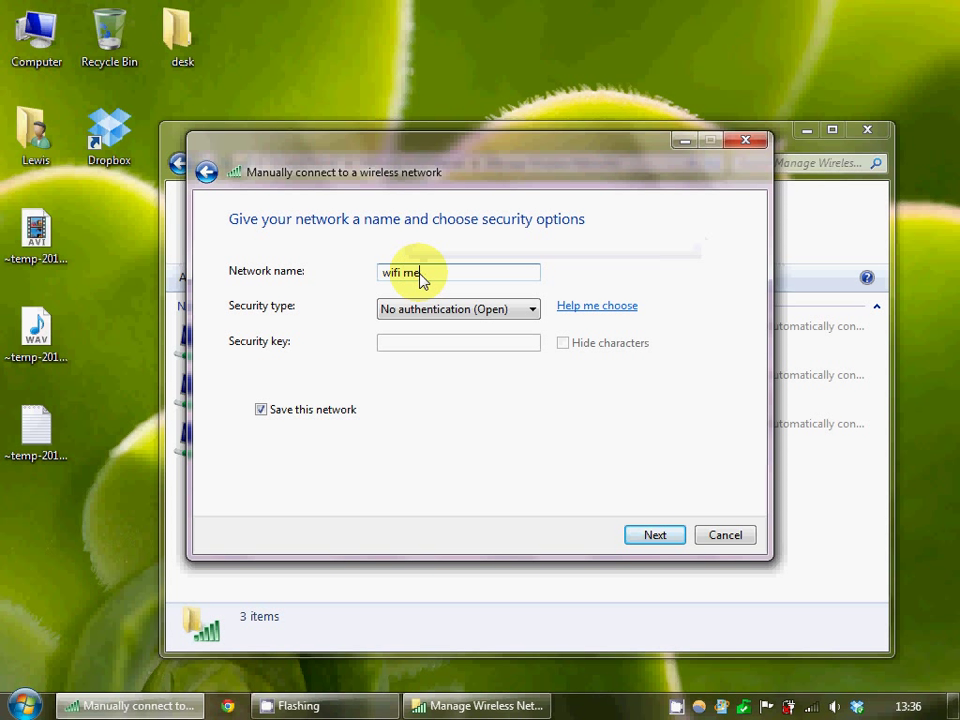
click(654, 534)
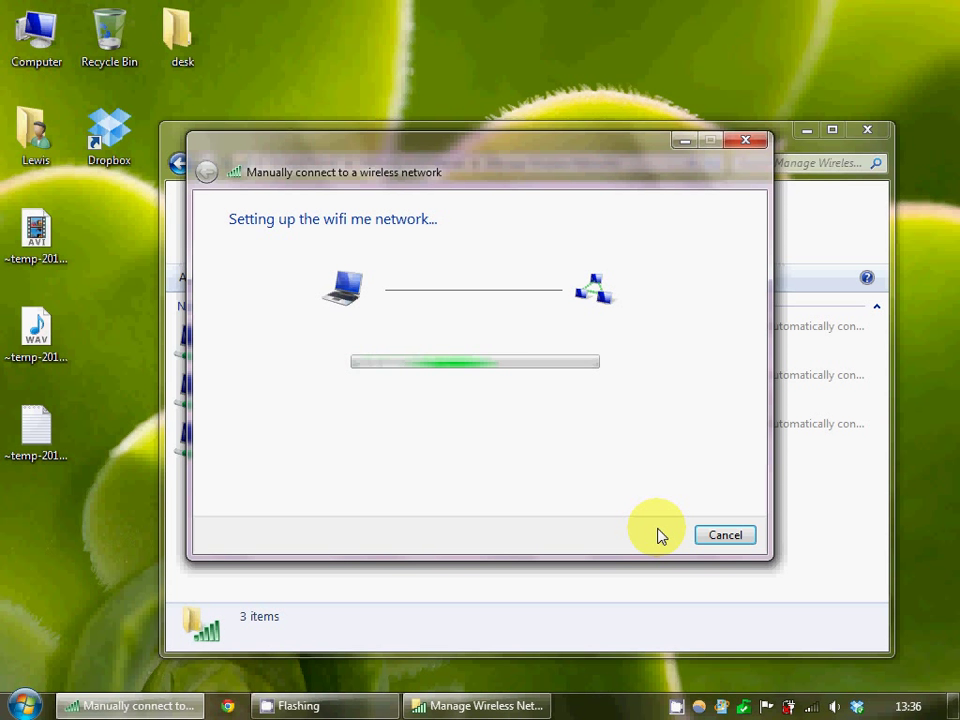
mouse_move(623, 513)
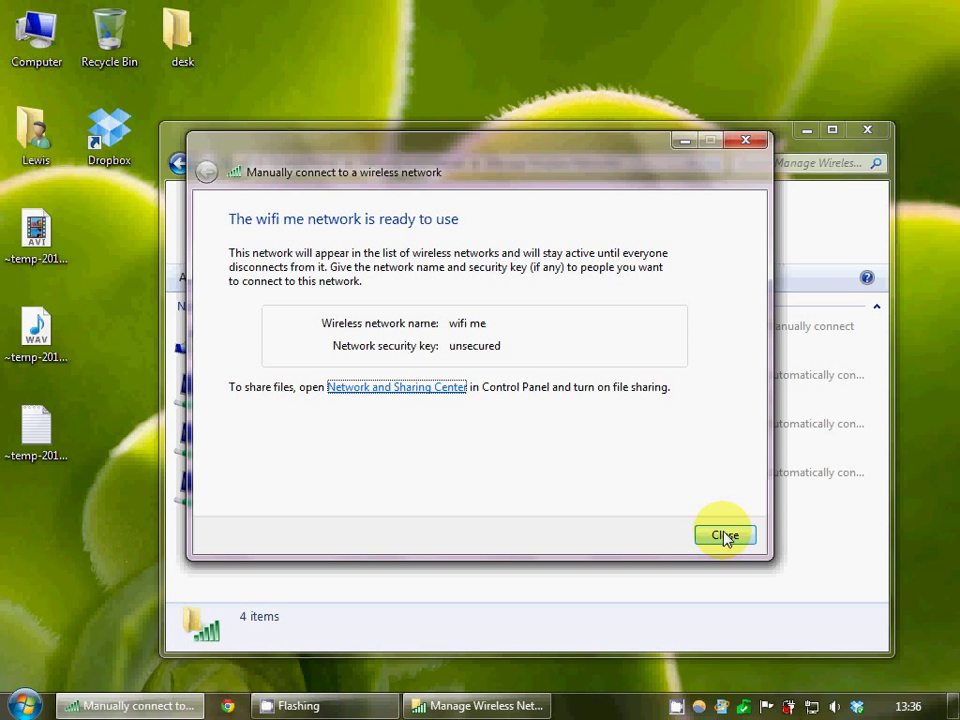
click(724, 535)
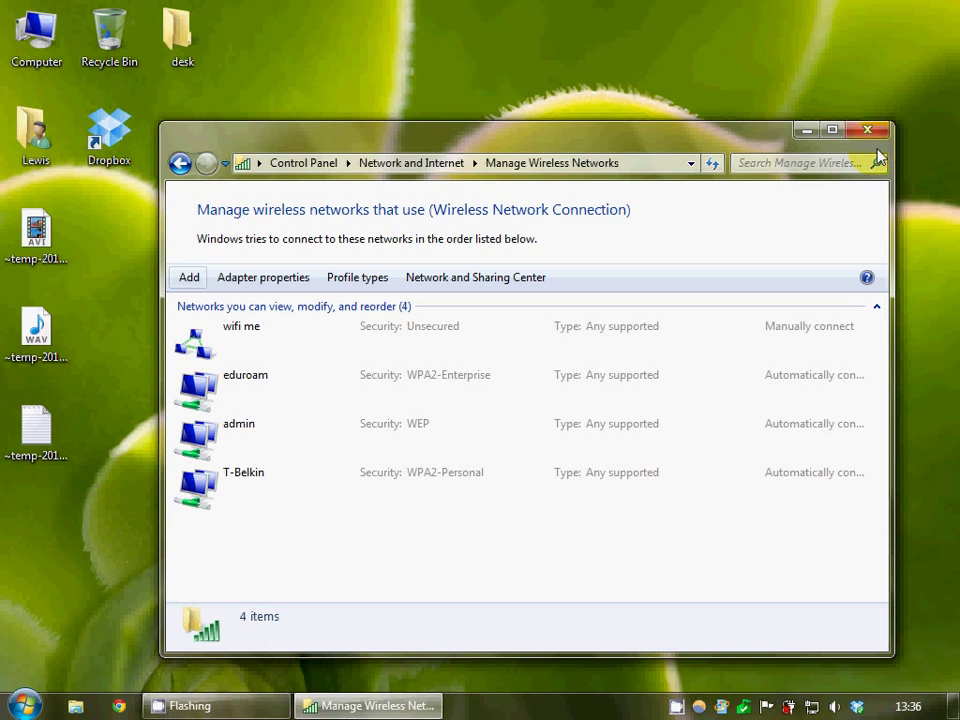
Step: Close the wireless networks window and connect 'wifi me' from the notification-area network list
click(866, 130)
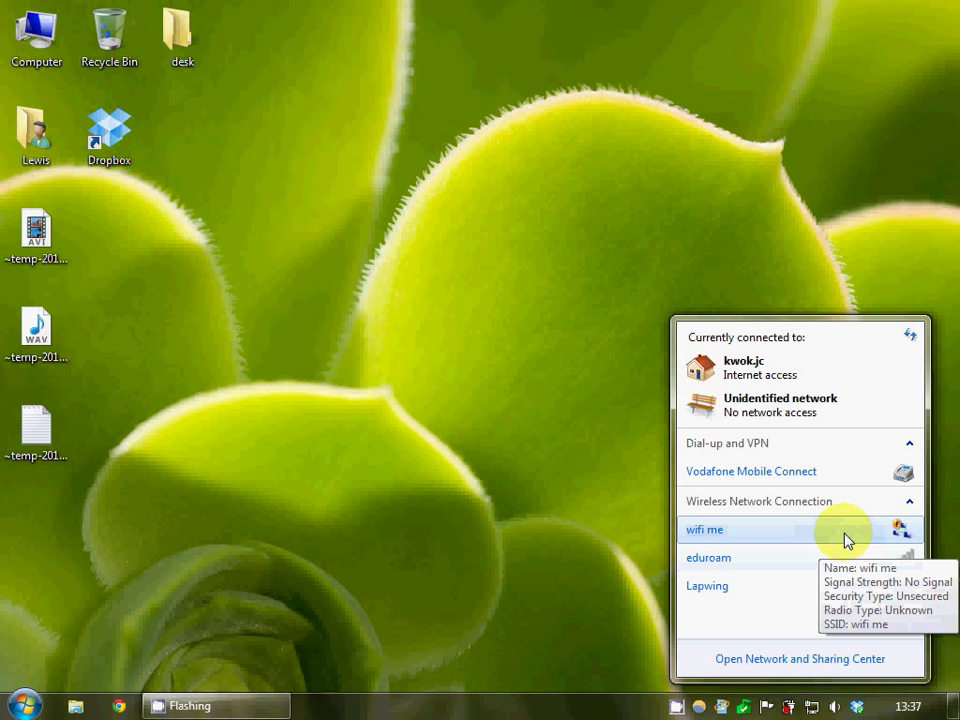
click(705, 529)
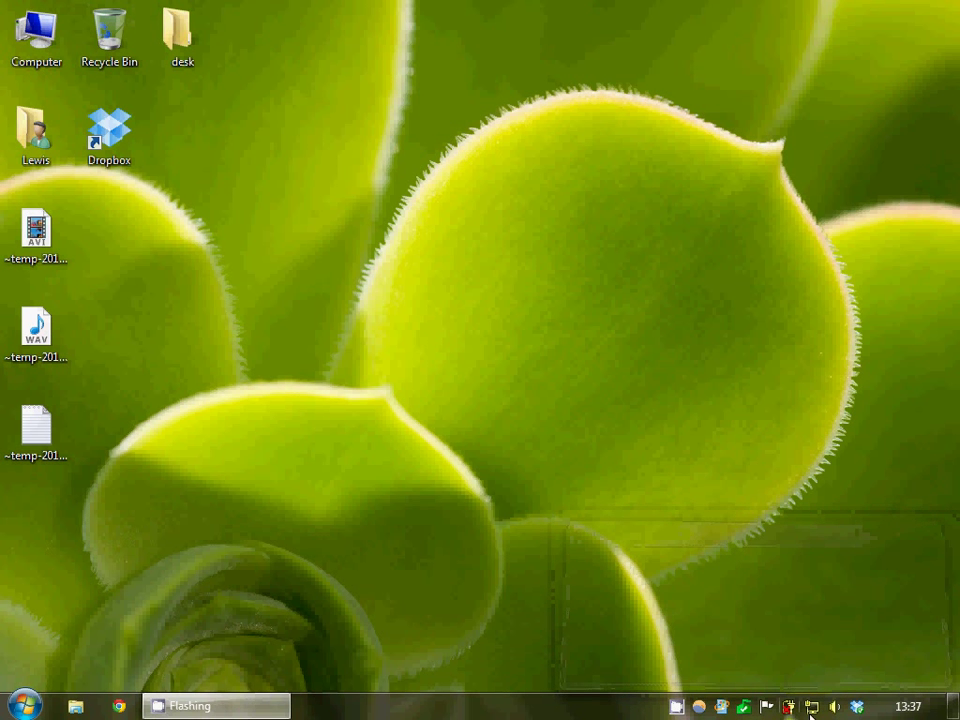
click(811, 707)
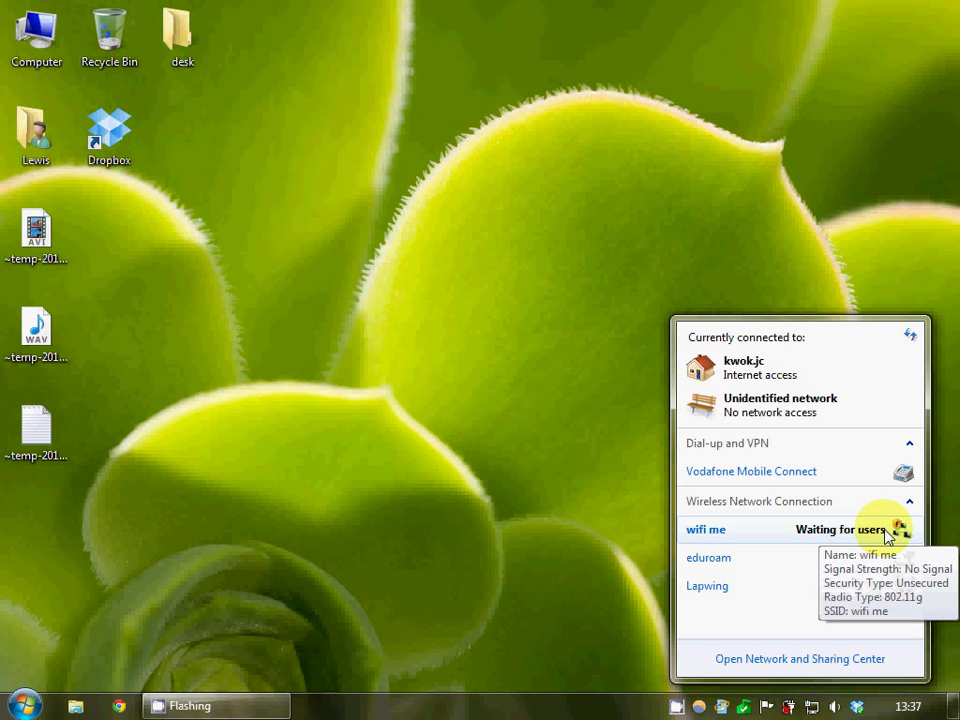